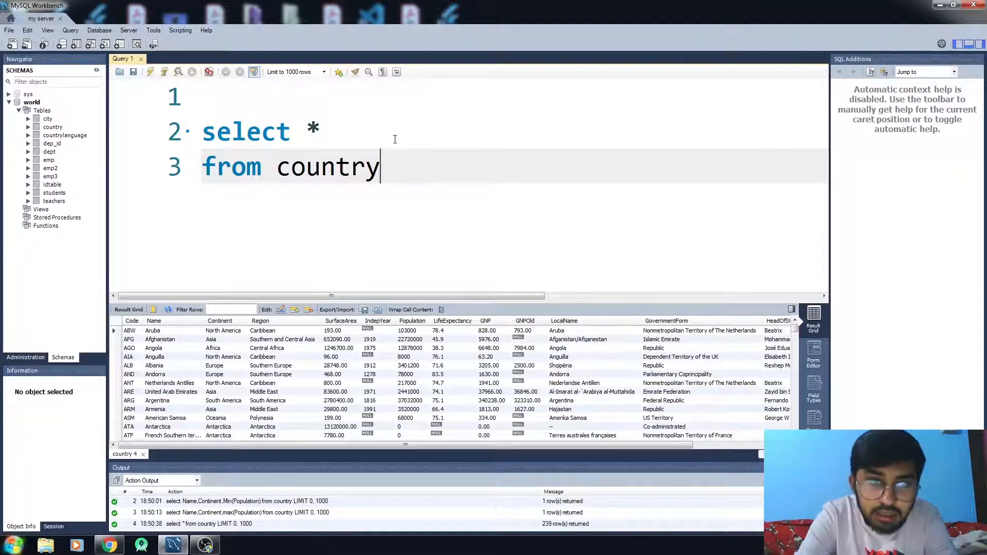
- Replace * in the select clause with Name, Continent, min
{"action": "type", "text": "Name"}
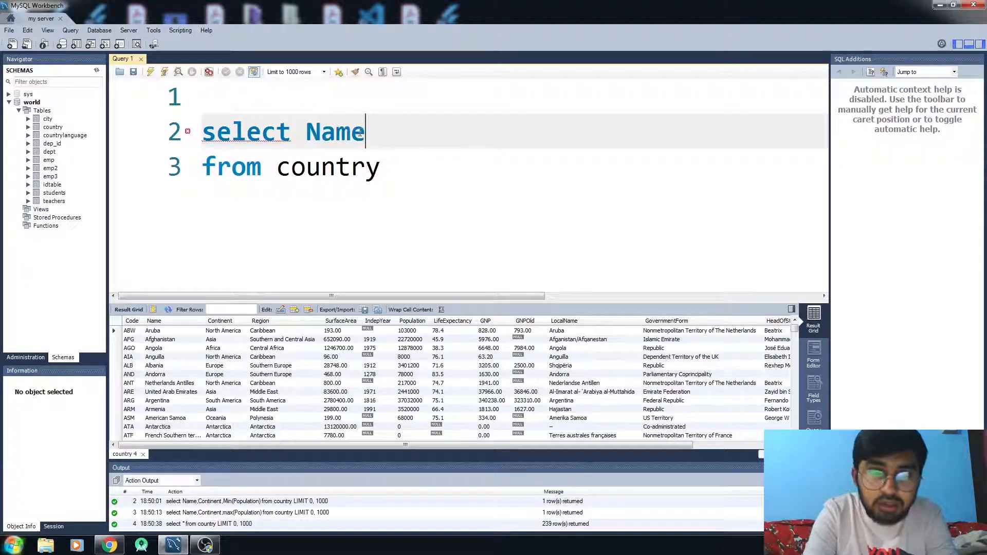
{"action": "type", "text": ",Continn"}
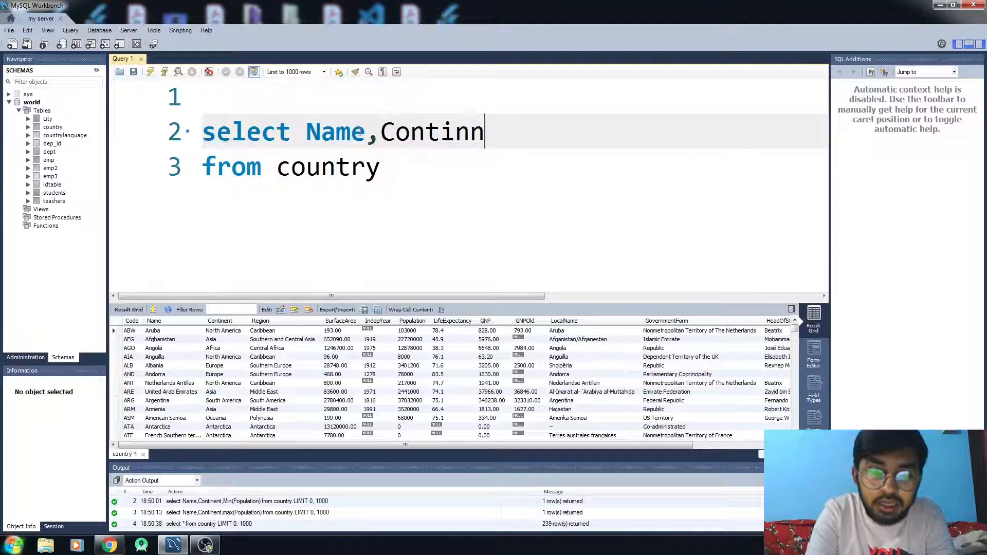
{"action": "type", "text": "ent,"}
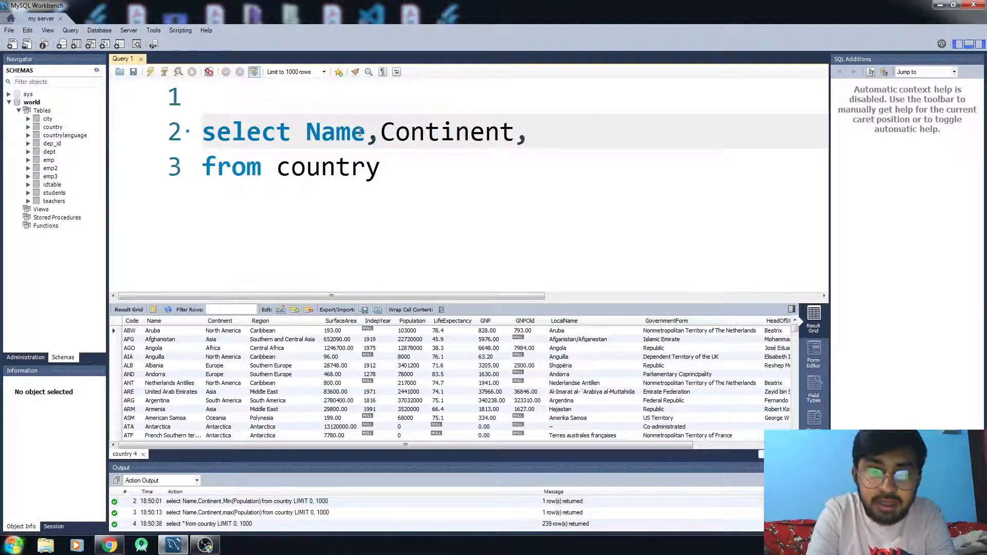
{"action": "type", "text": "min("}
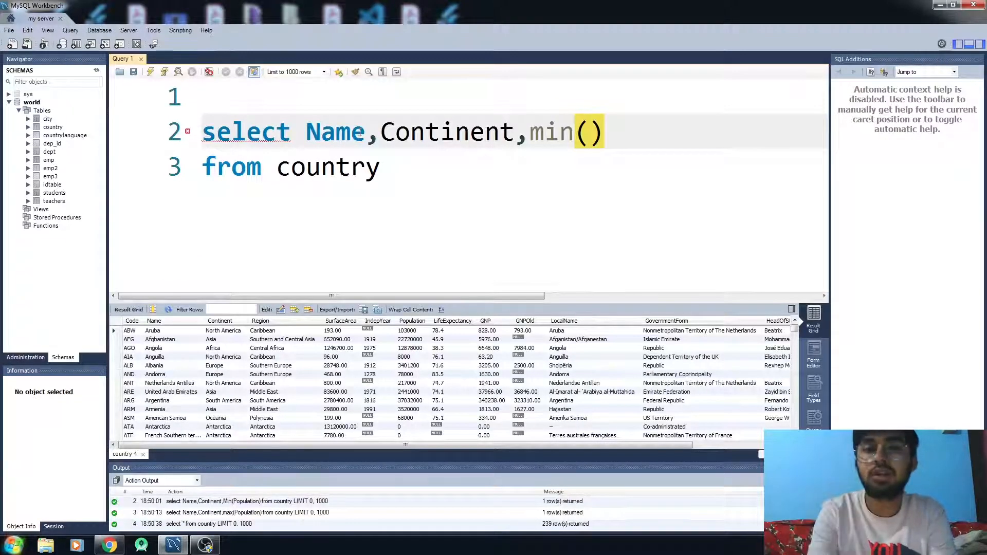
- Fill in min(Population) and run the query, returning Aruba, North America, 0
{"action": "type", "text": "P"}
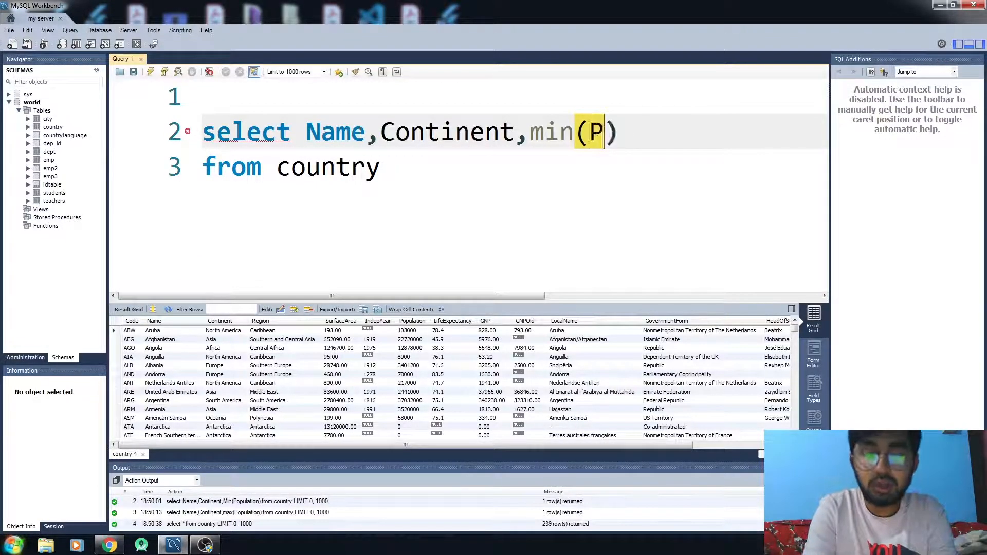
{"action": "type", "text": "opulation"}
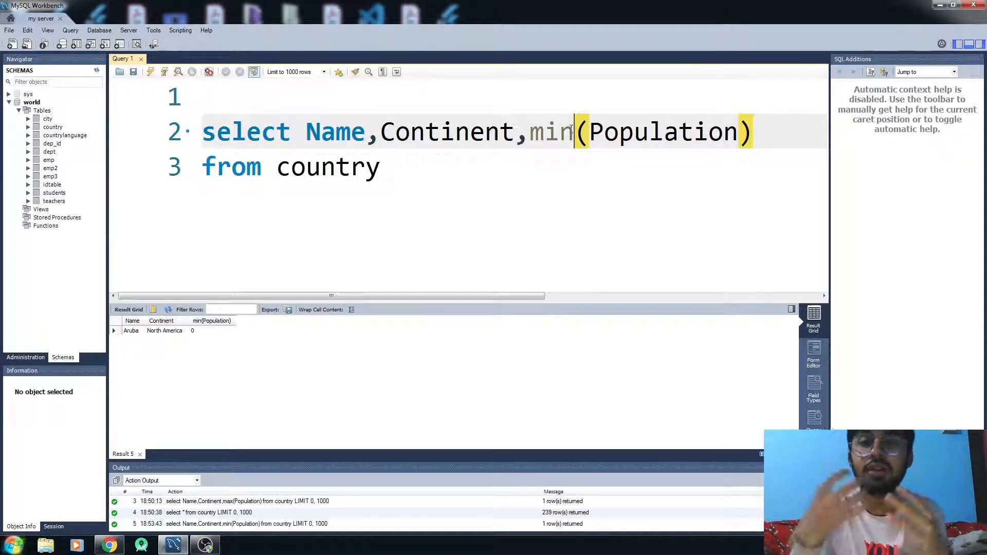
{"action": "type", "text": "max"}
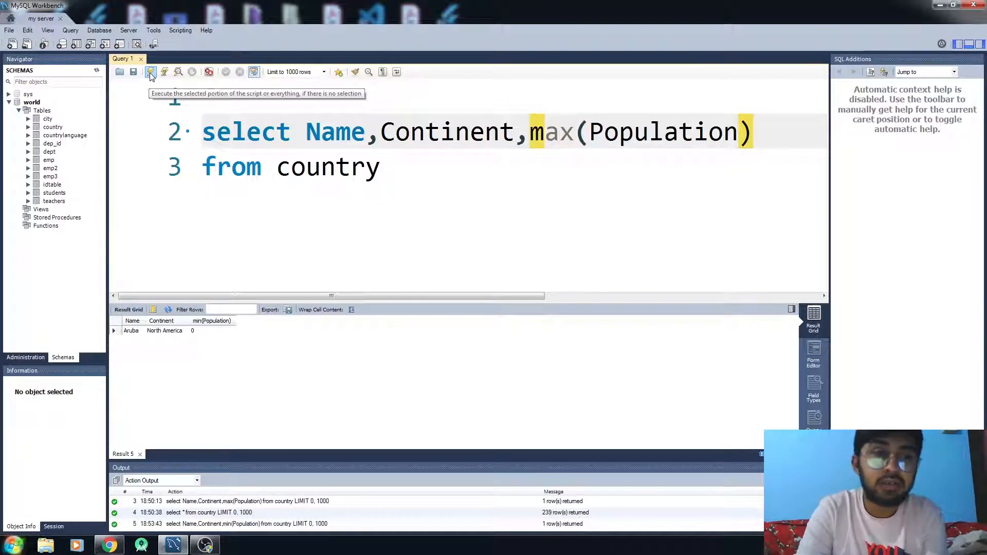
{"action": "left_click", "coordinate": [150, 71]}
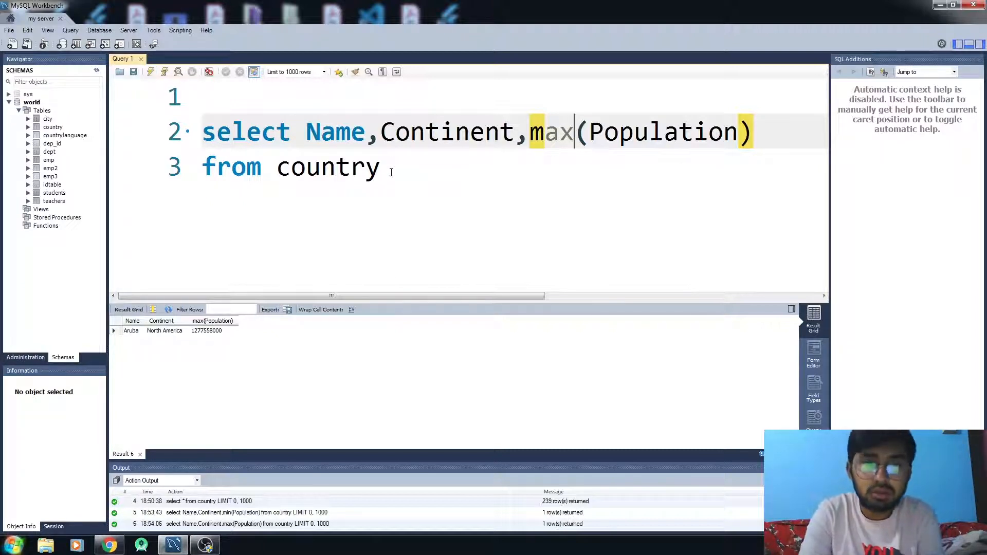
{"action": "type", "text": "wher"}
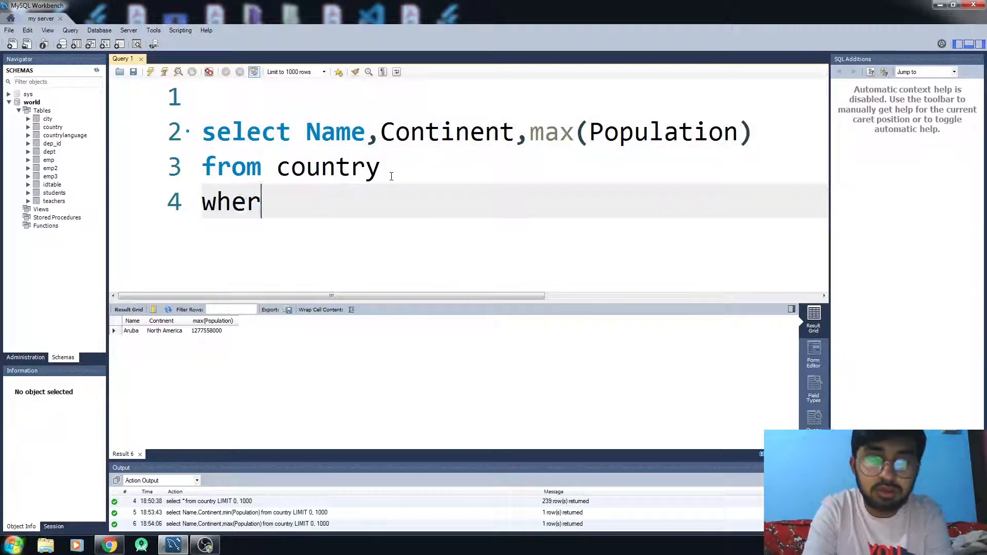
{"action": "type", "text": "e Co"}
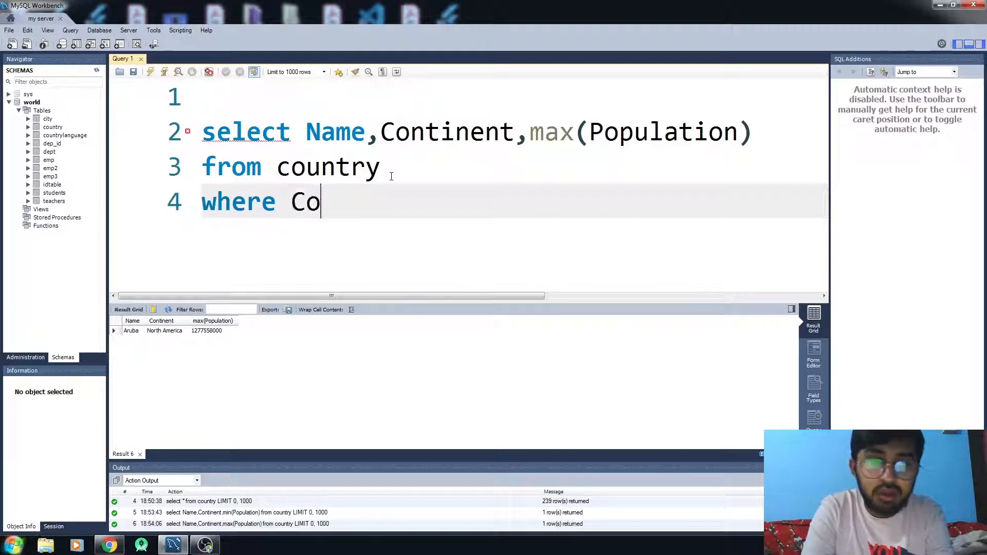
{"action": "type", "text": "ntinent ="}
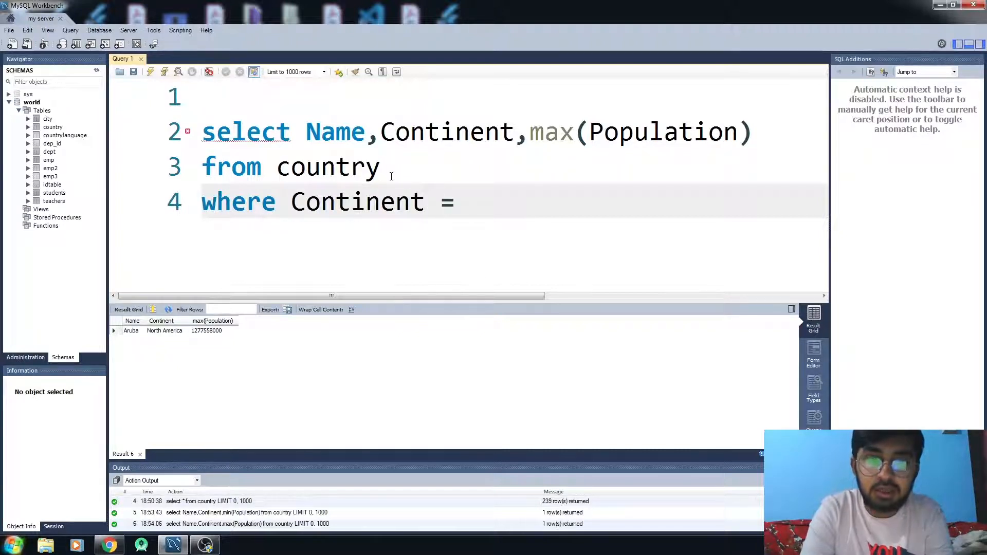
{"action": "type", "text": "\"Asia\""}
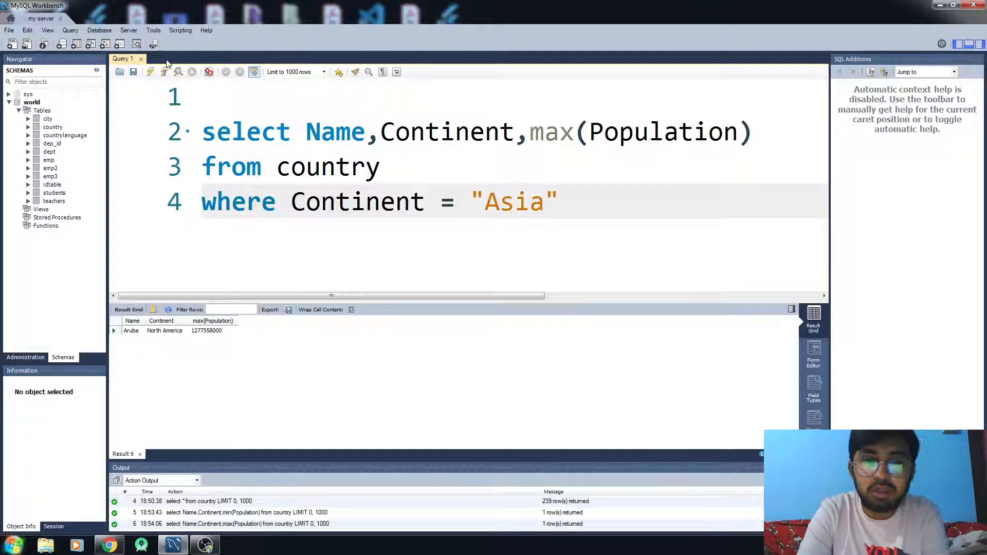
{"action": "left_click", "coordinate": [150, 70]}
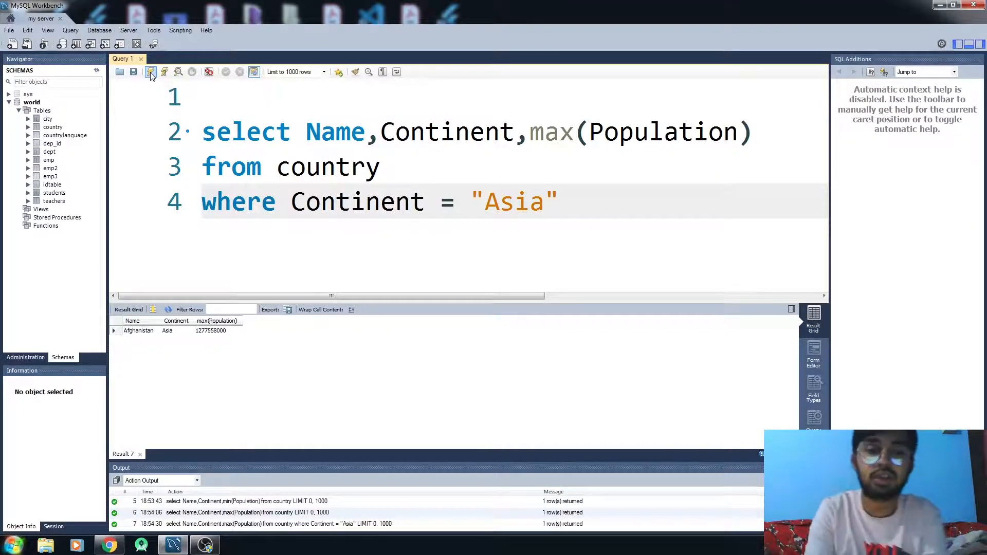
{"action": "left_click", "coordinate": [544, 202]}
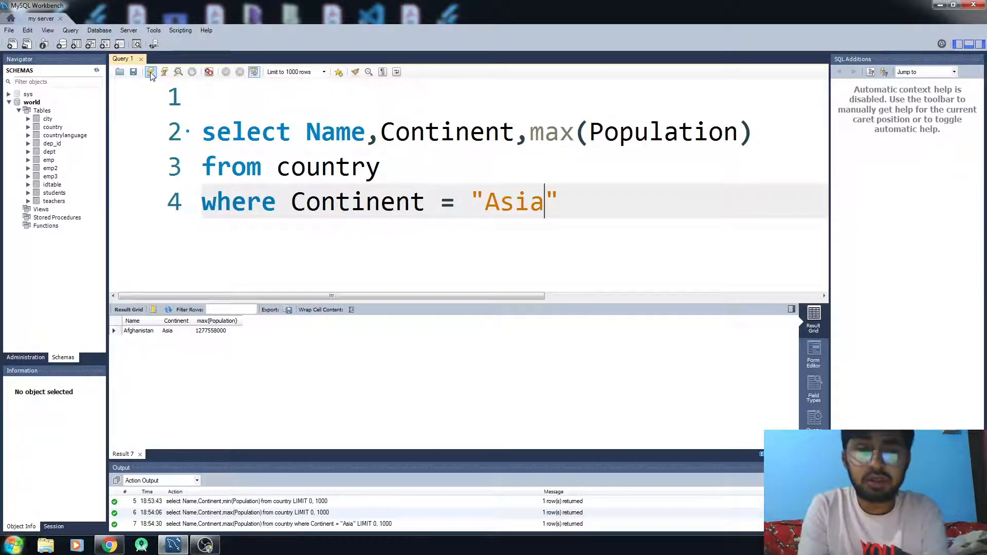
{"action": "left_click", "coordinate": [578, 132]}
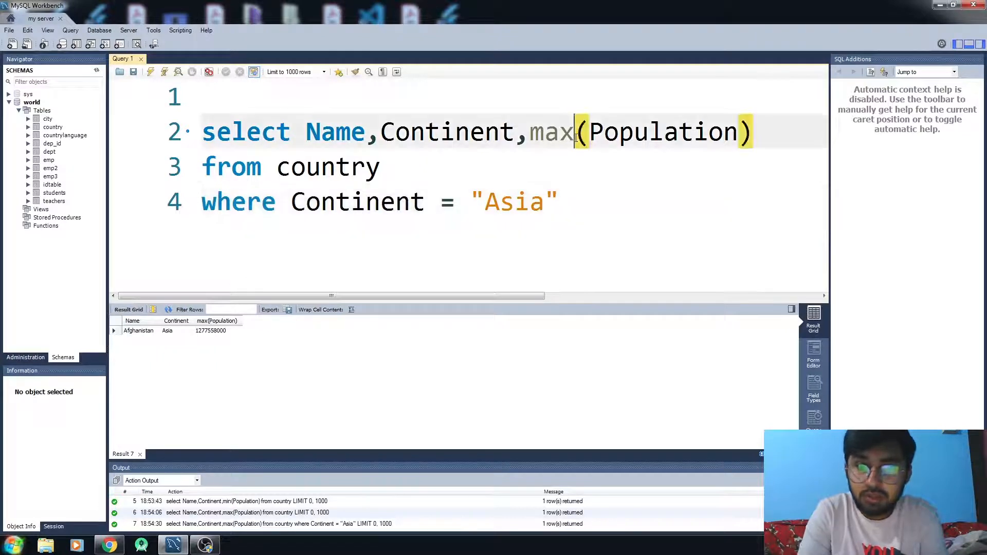
- Change max back to min and rerun, returning Afghanistan, Asia, 286000
{"action": "type", "text": "mo"}
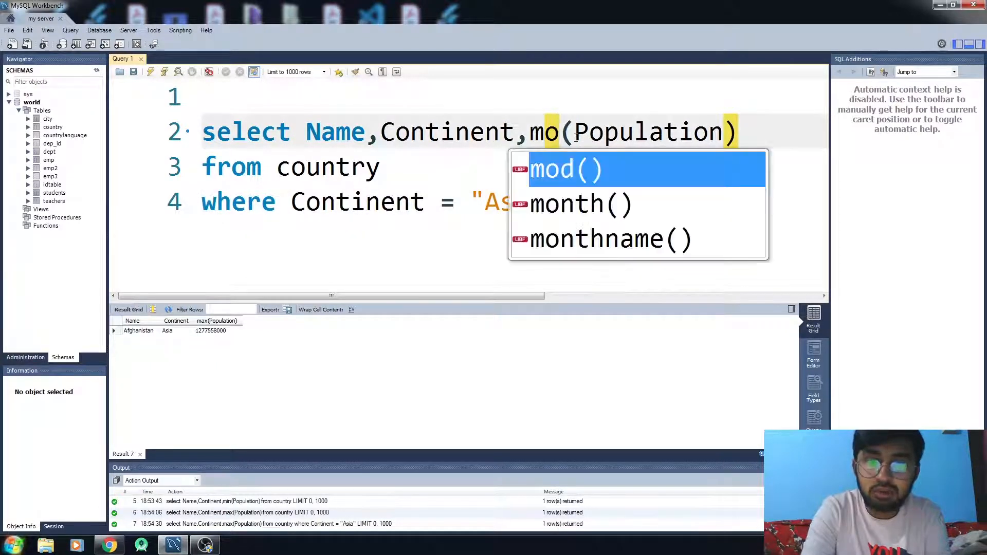
{"action": "type", "text": "in"}
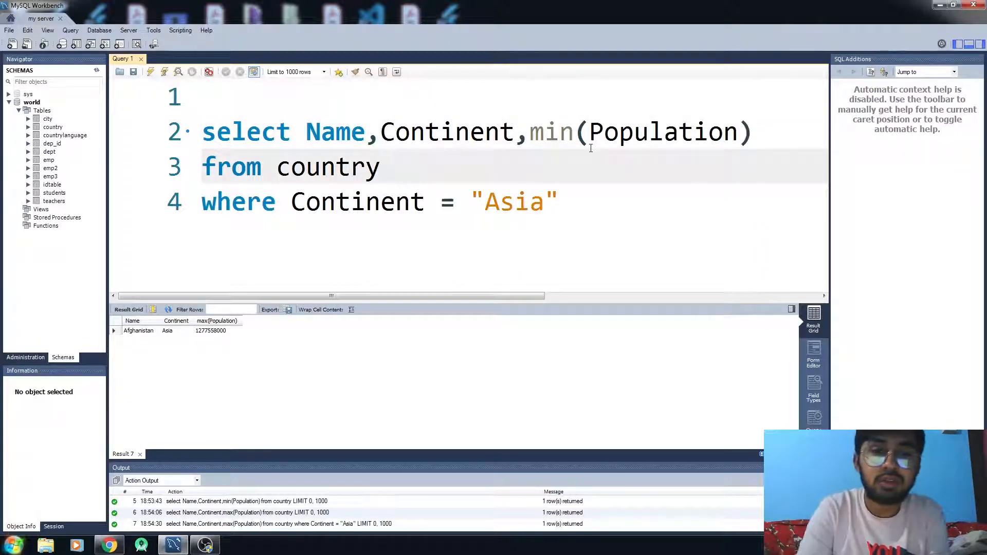
{"action": "mouse_move", "coordinate": [150, 71]}
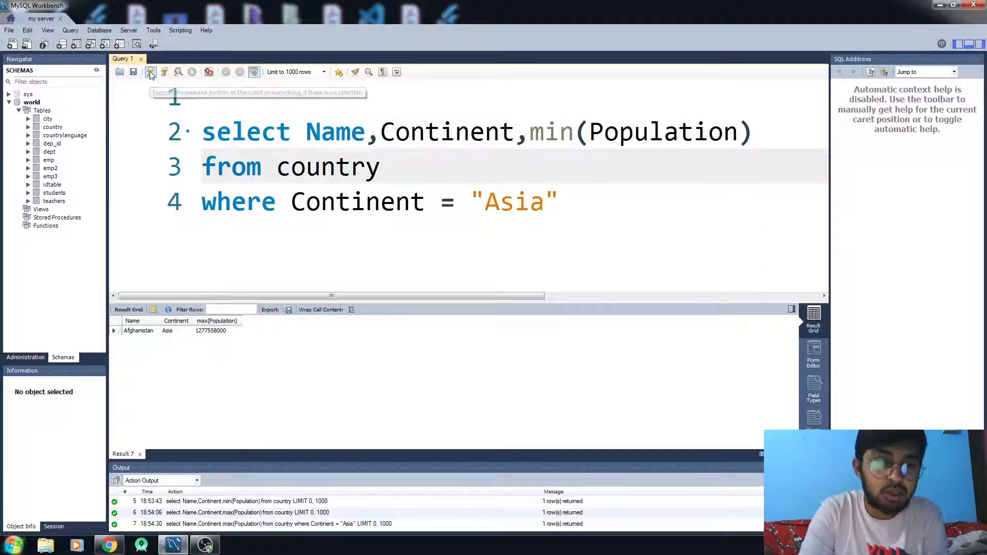
{"action": "left_click", "coordinate": [149, 71]}
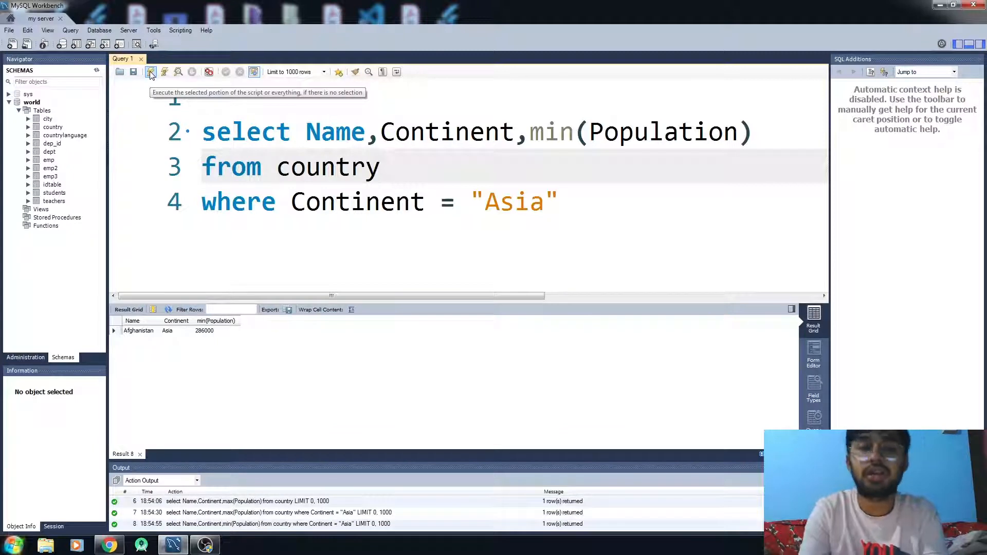